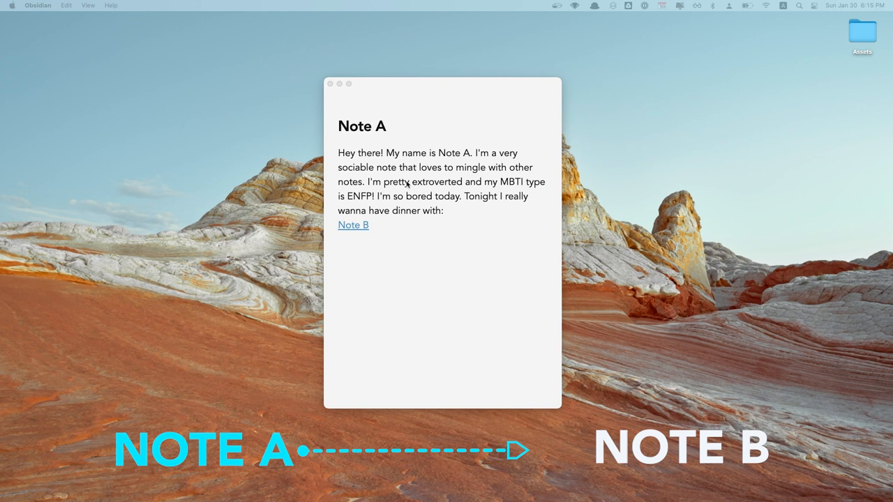
# - Show Note A beside Note B to illustrate the backlink between them
pyautogui.click(353, 225)
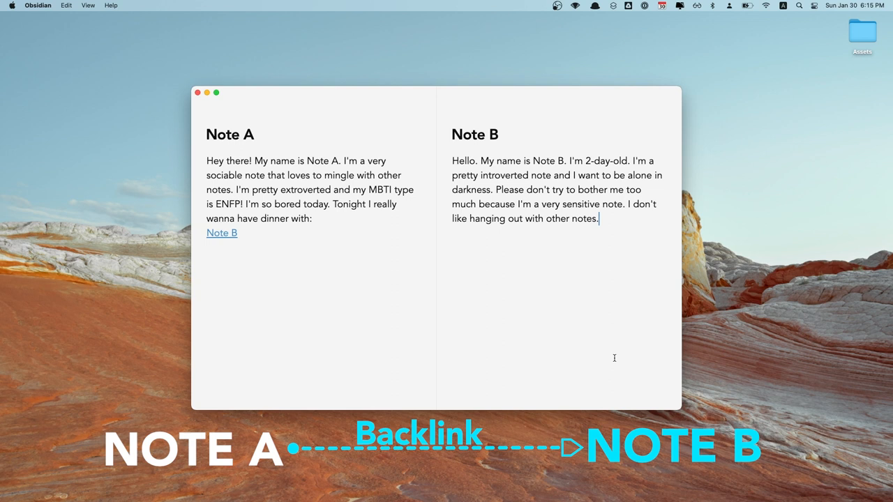
pyautogui.moveTo(598, 349)
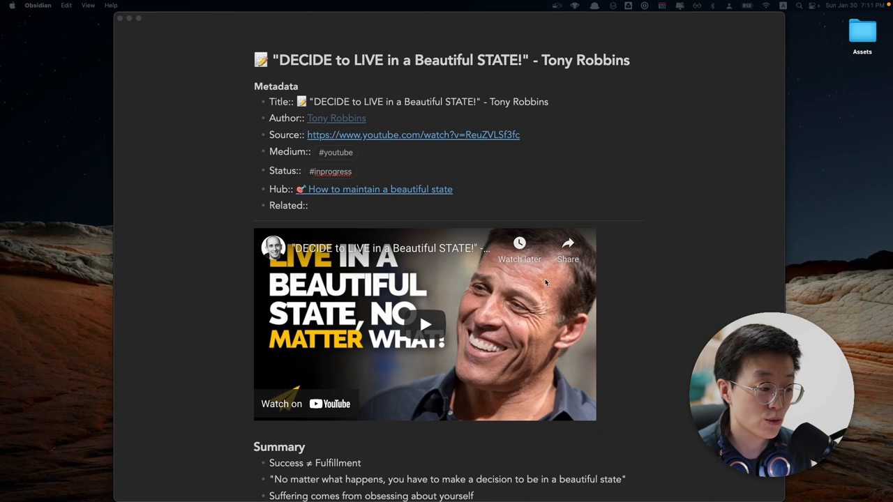
# - Follow the hub link to 'How to maintain a beautiful state' with file list and local graph beside it
pyautogui.click(379, 190)
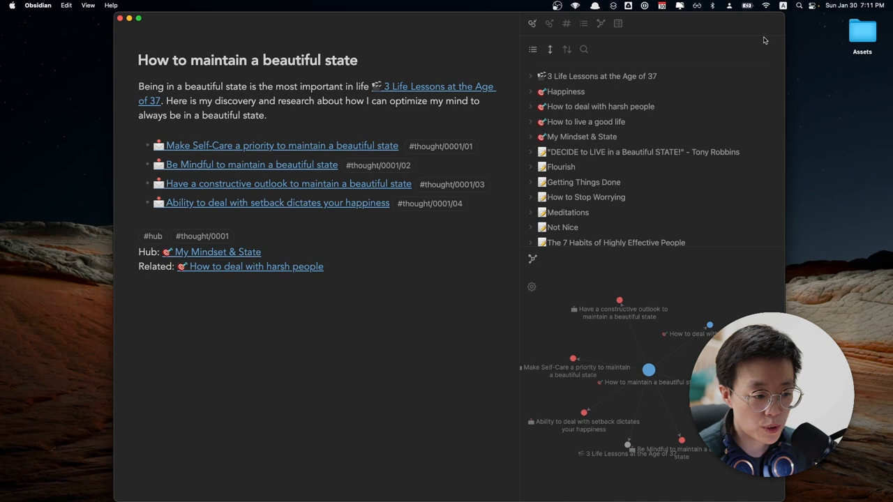
# - Set the local graph's filters to include outgoing links
pyautogui.click(531, 286)
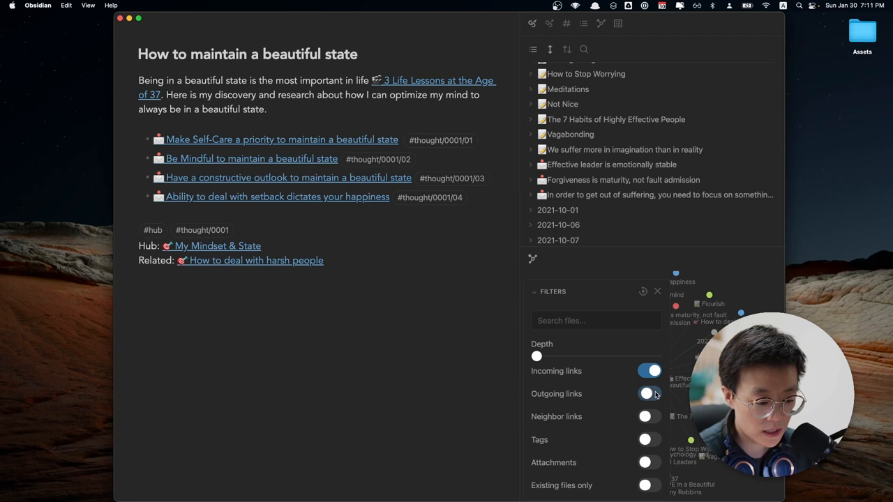
pyautogui.click(656, 292)
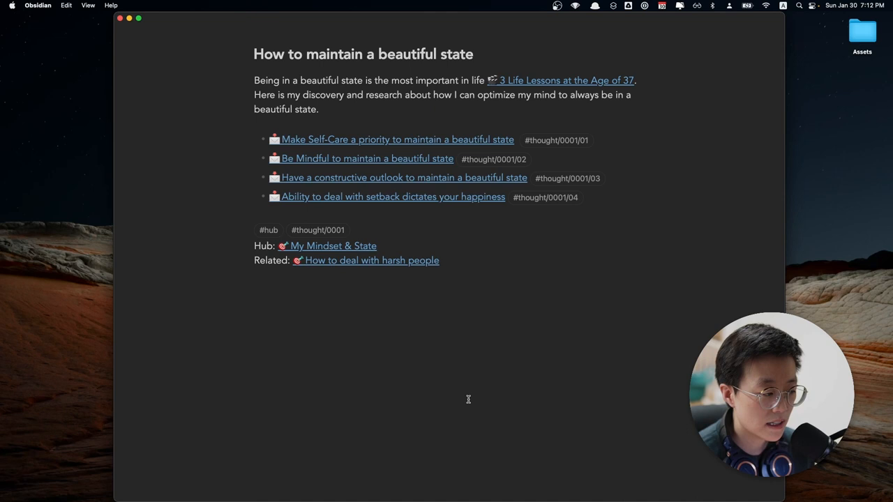
pyautogui.moveTo(555, 123)
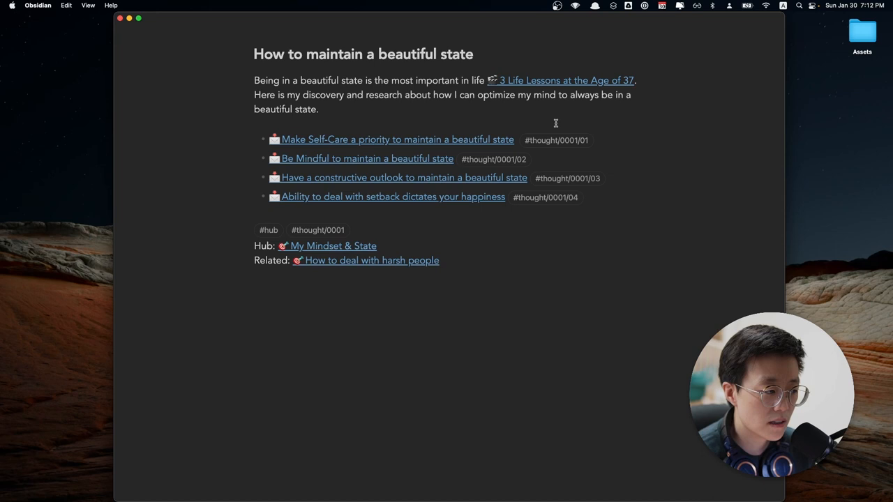
pyautogui.click(254, 123)
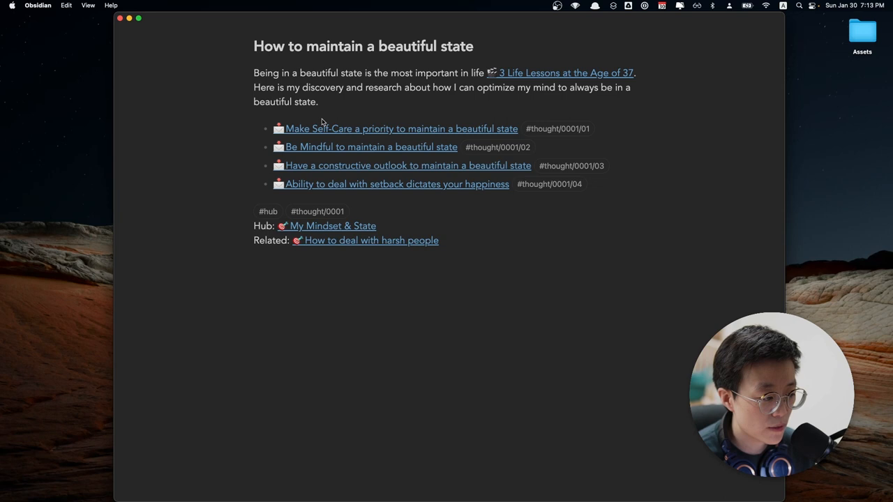
pyautogui.click(402, 128)
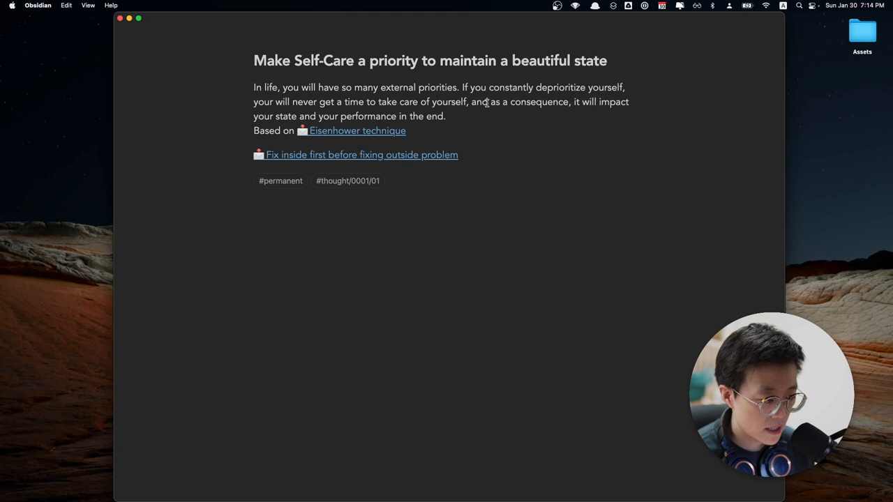
pyautogui.moveTo(421, 167)
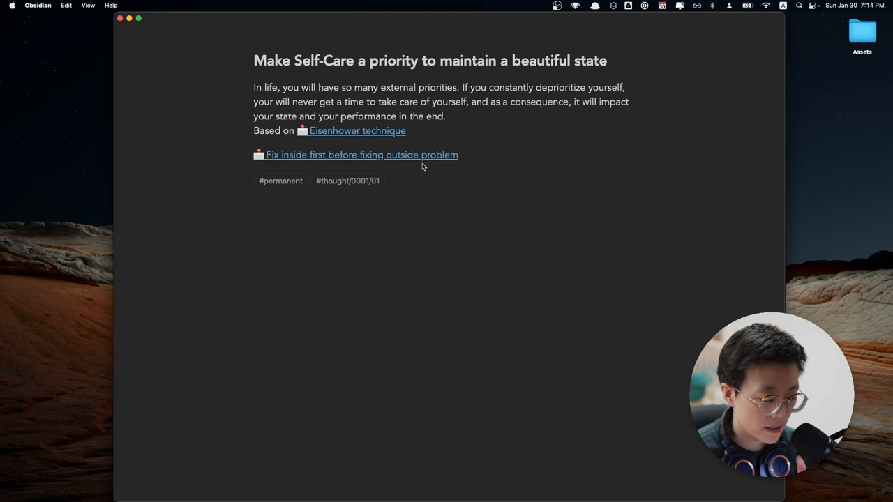
pyautogui.click(362, 153)
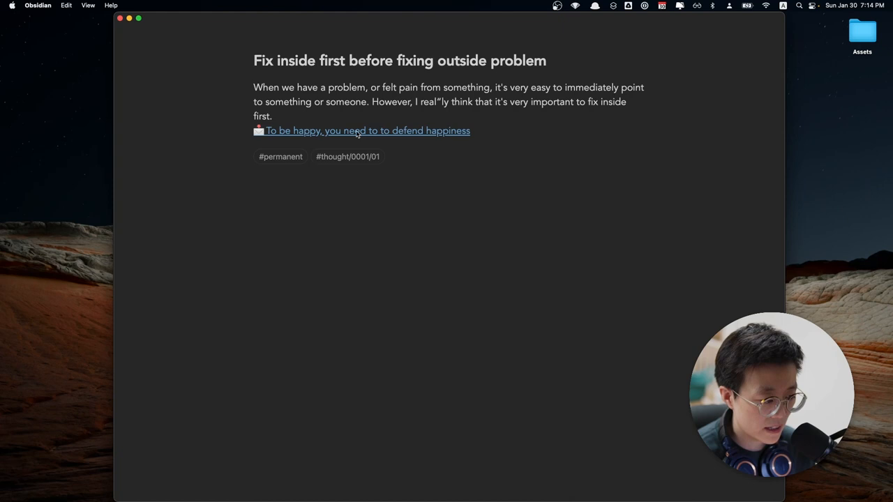
pyautogui.click(368, 131)
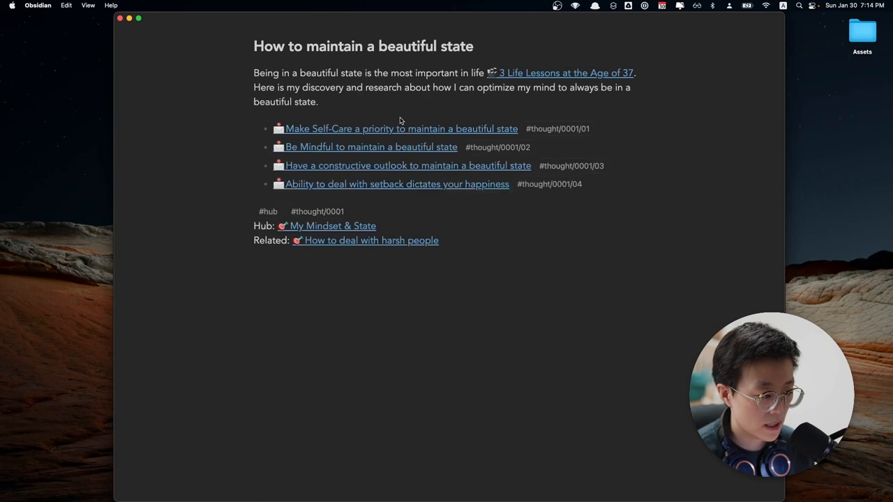
# - Follow the 'Be Mindful to maintain a beautiful state' link, then show the full vault graph
pyautogui.scroll(3)
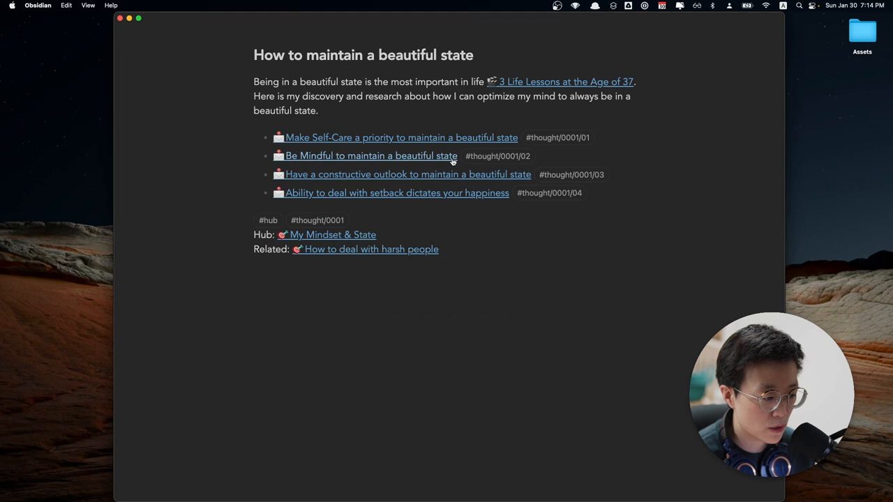
pyautogui.click(371, 155)
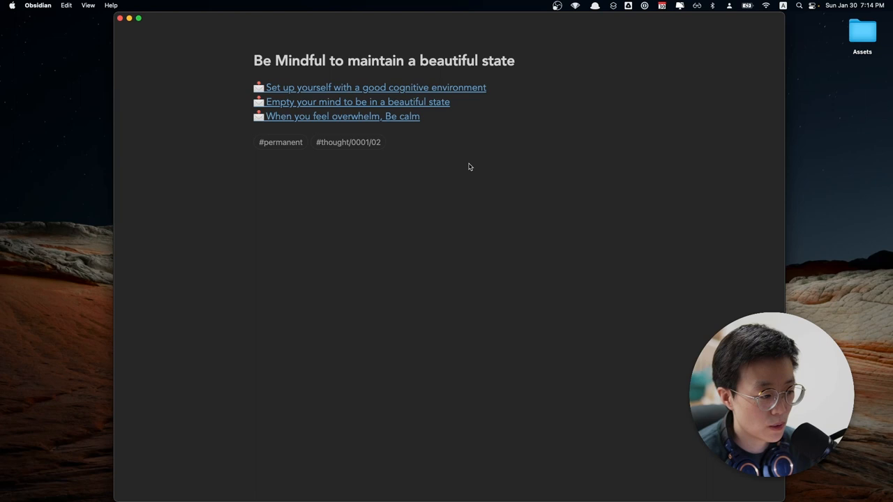
pyautogui.click(374, 87)
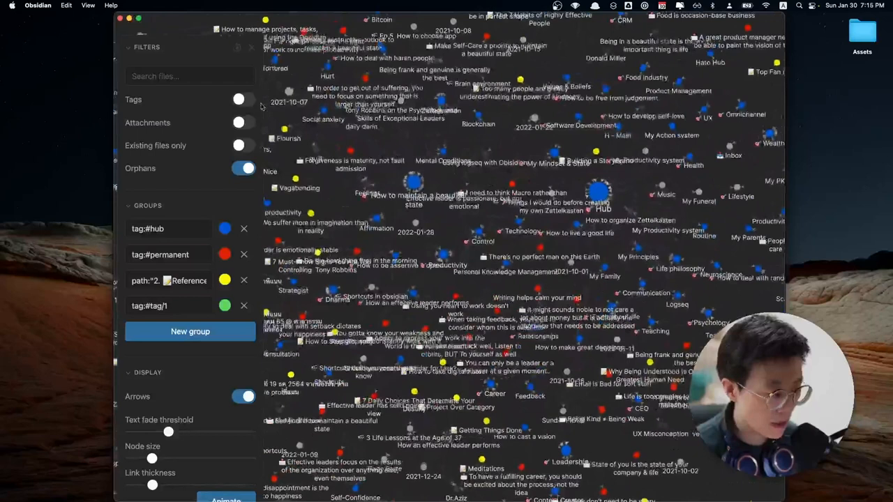
# - Filter the graph by tag #thought/0001, then #thought/0001/01, ending on #thought/0001/02
pyautogui.write('#thought/0001')
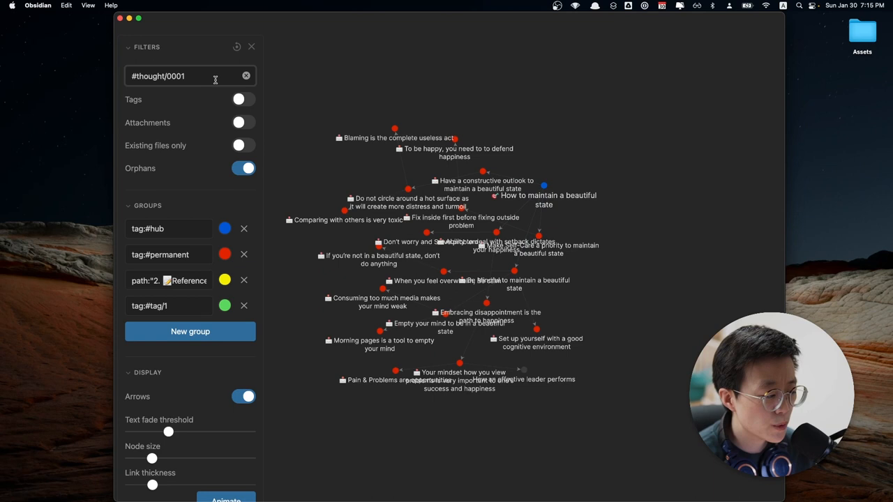
pyautogui.write('/01')
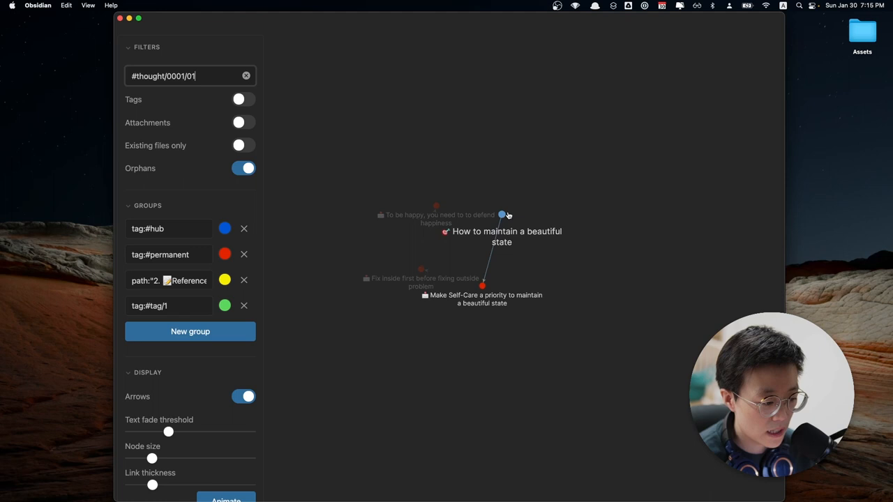
pyautogui.press('backspace')
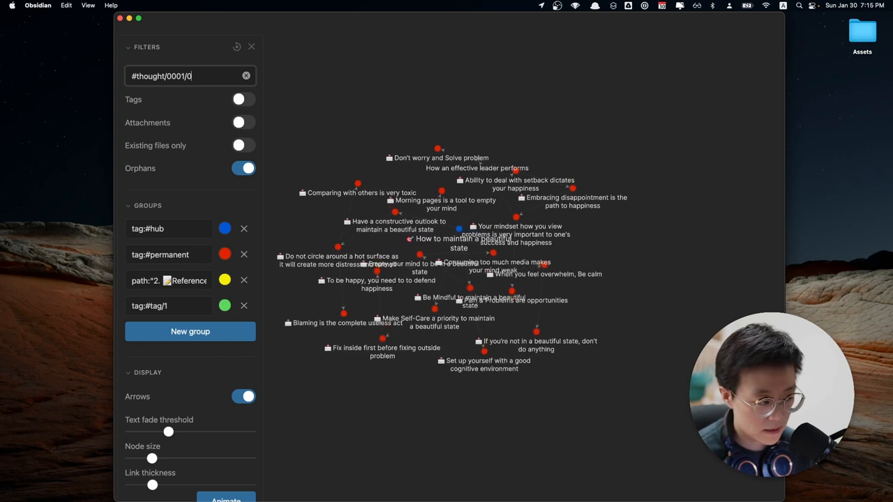
pyautogui.write('2')
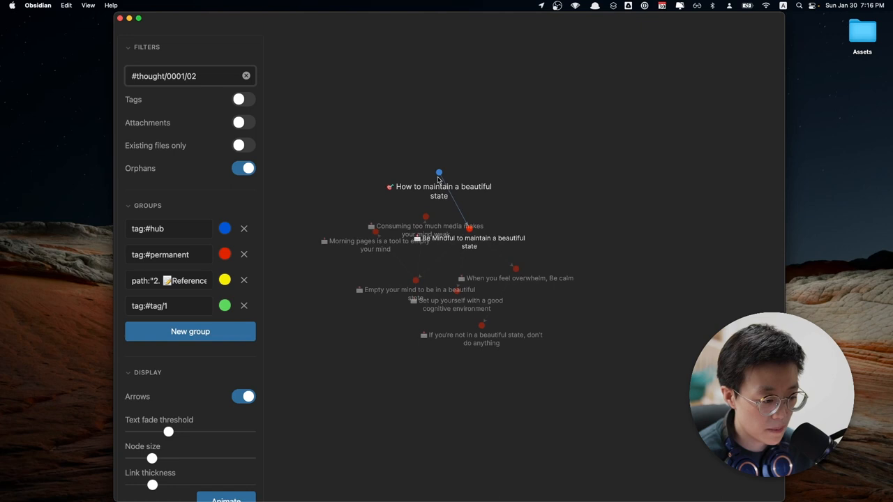